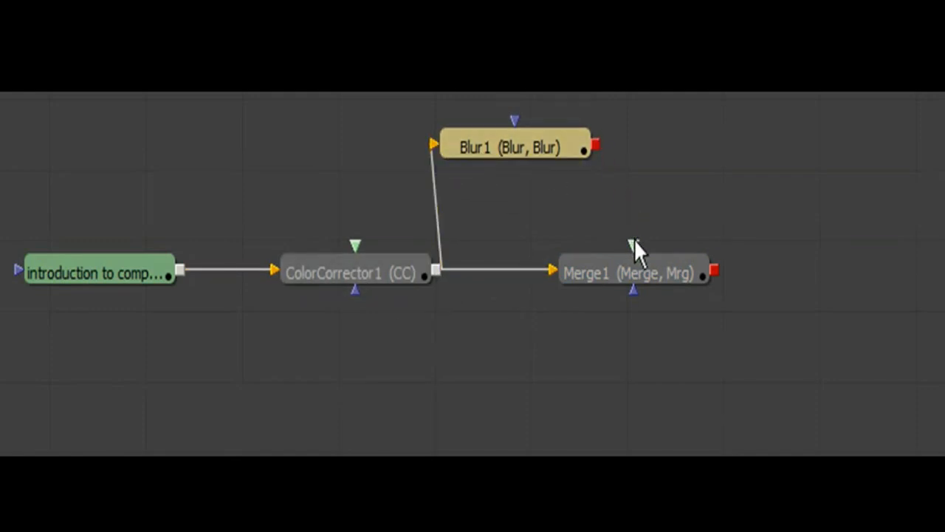
- Wire Blur1's output into Merge1's green foreground input to complete the comp
drag(596, 146, 634, 244)
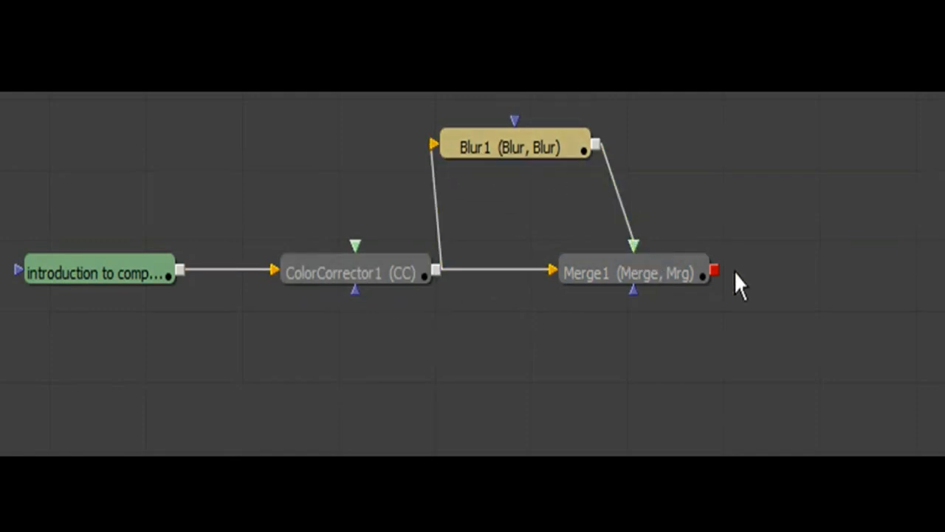